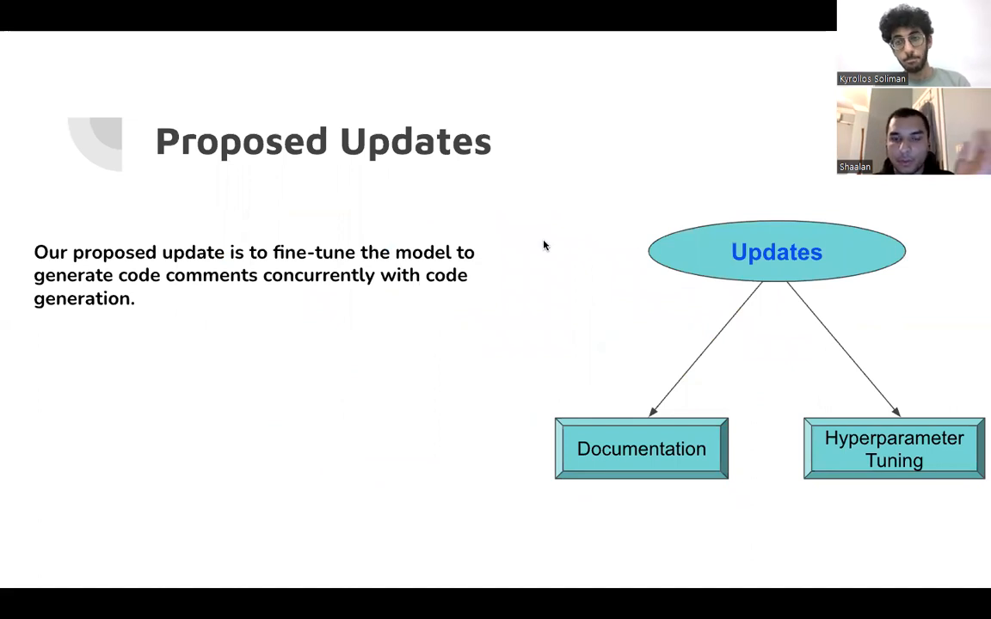
mouse_move(753, 470)
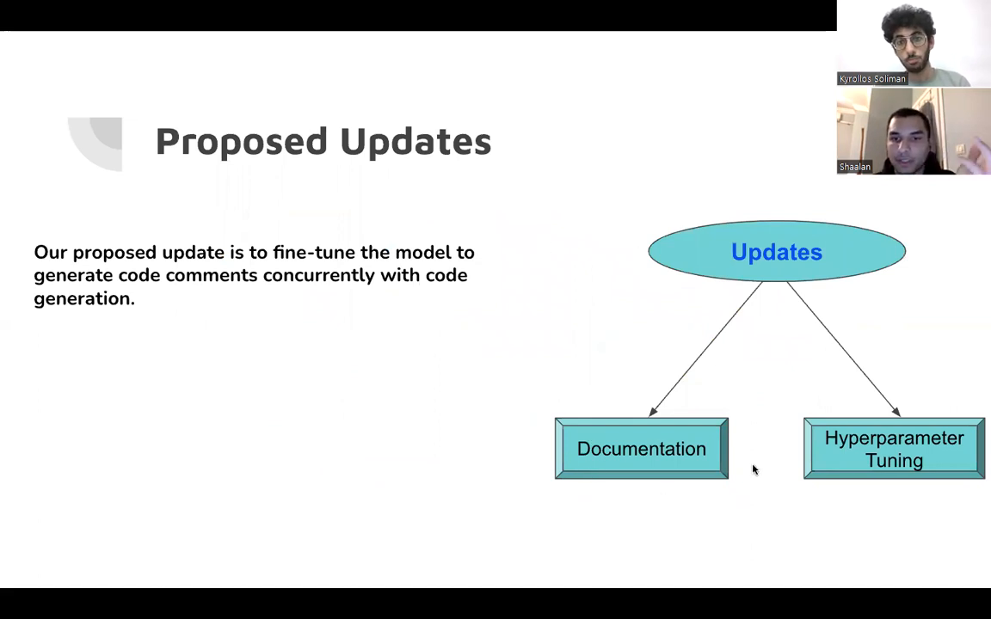
mouse_move(542, 378)
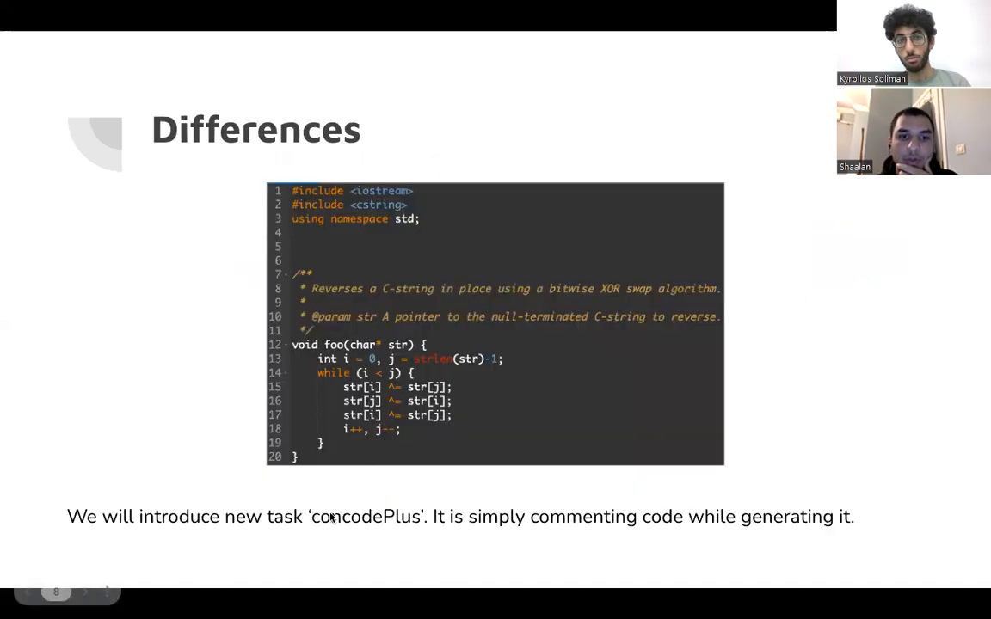
mouse_move(358, 497)
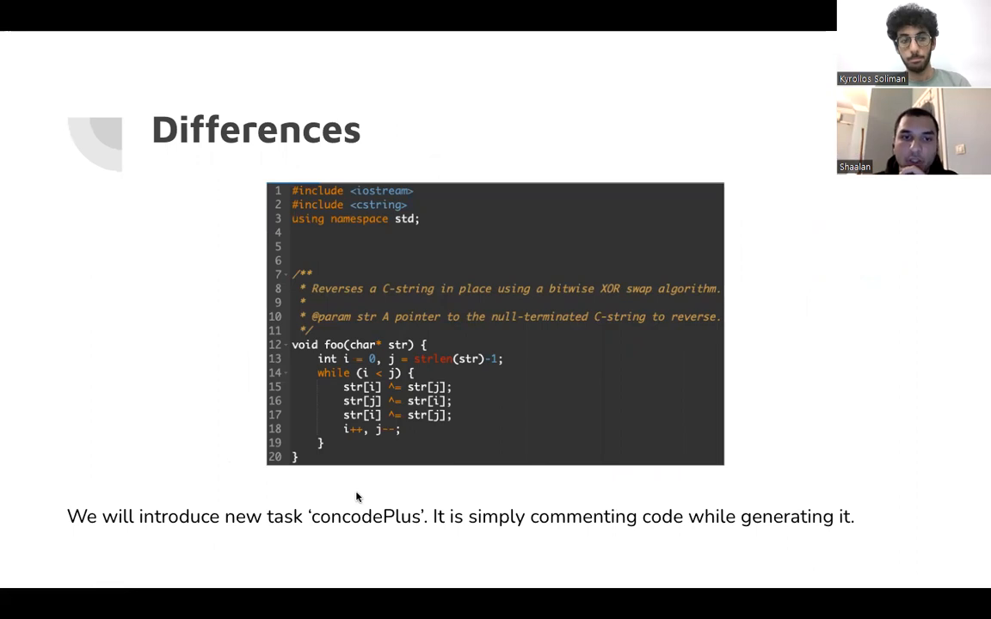
mouse_move(341, 482)
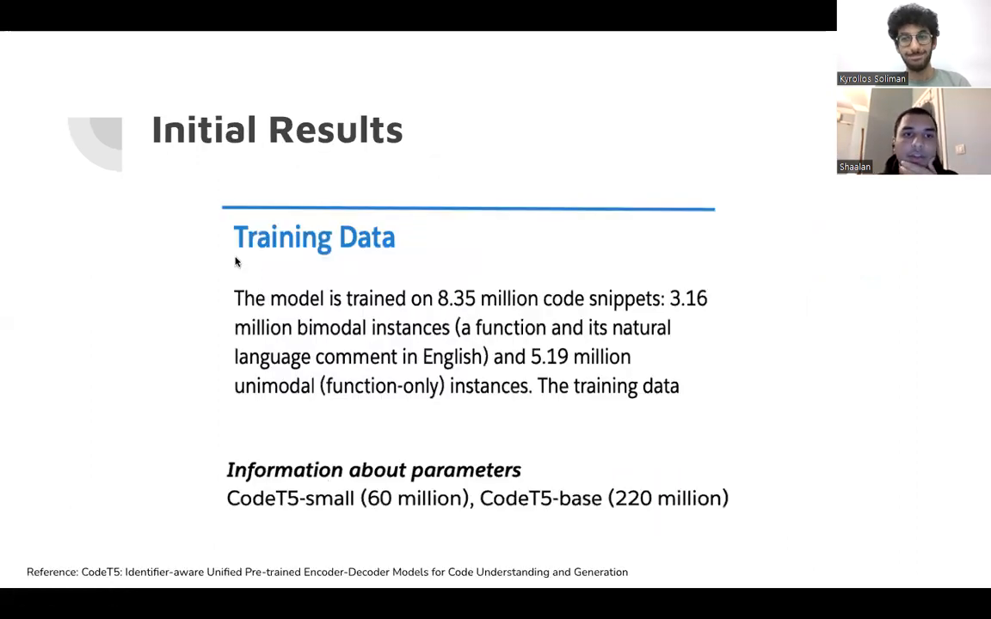
mouse_move(293, 301)
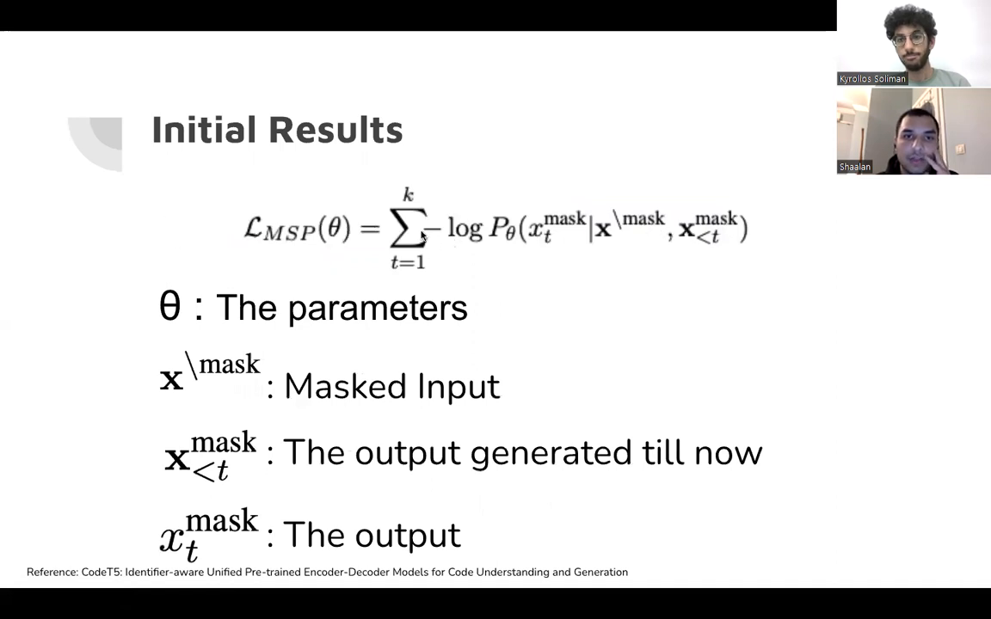
mouse_move(640, 231)
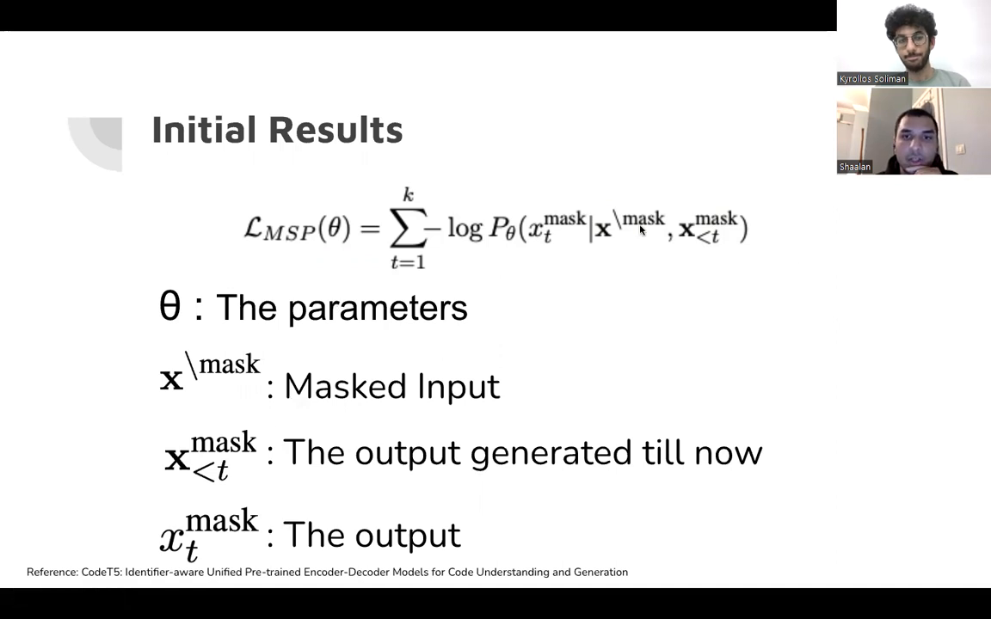
mouse_move(697, 255)
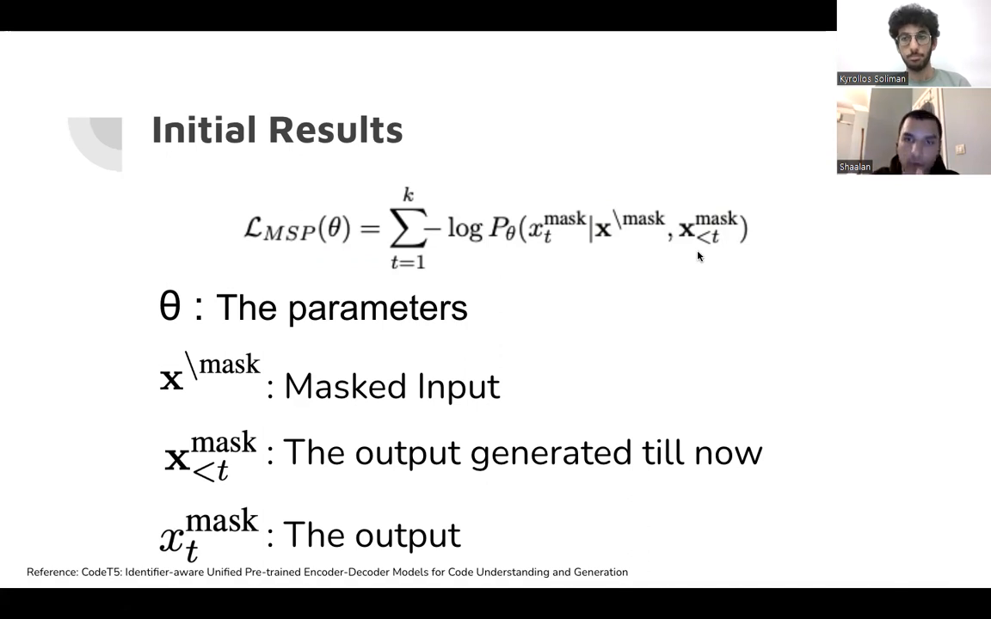
mouse_move(551, 273)
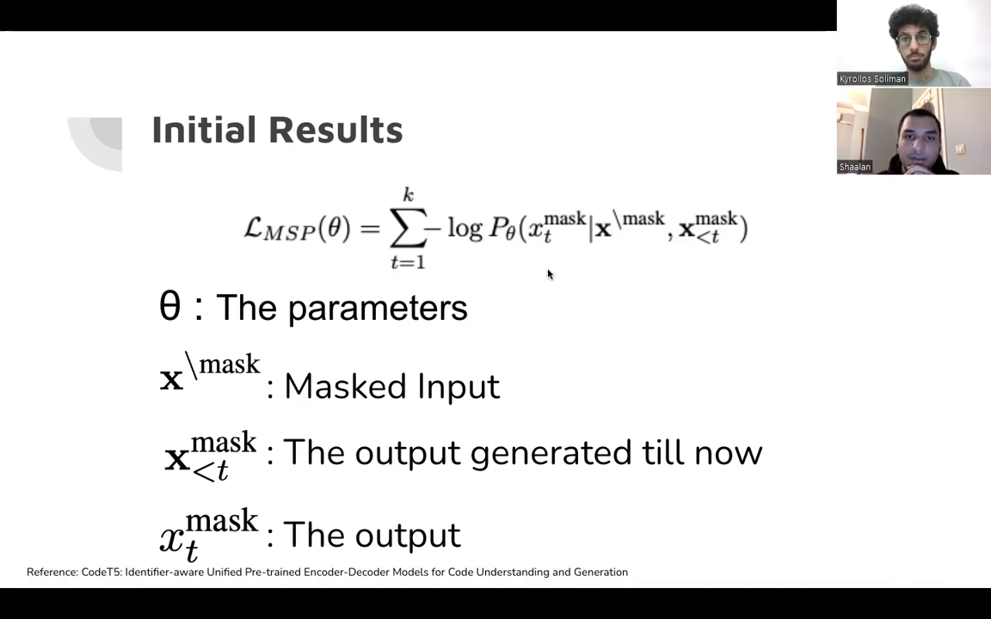
mouse_move(434, 239)
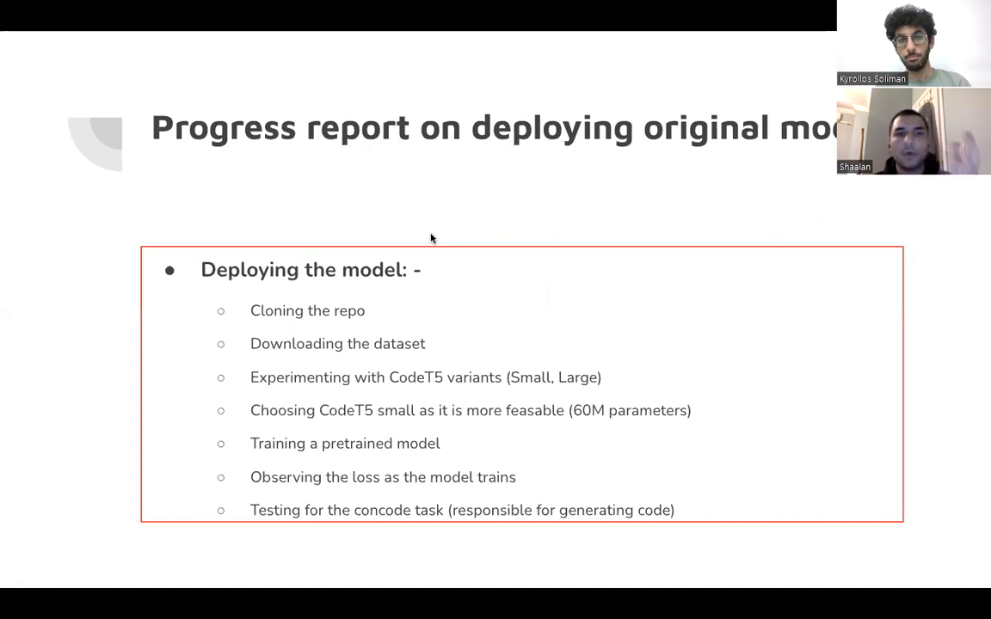
mouse_move(320, 317)
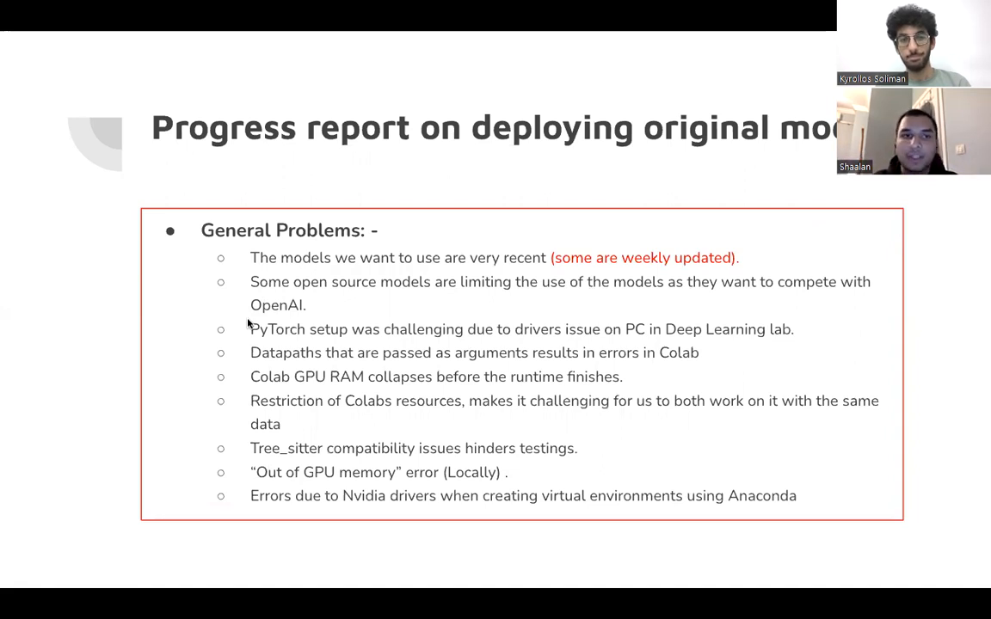
mouse_move(220, 381)
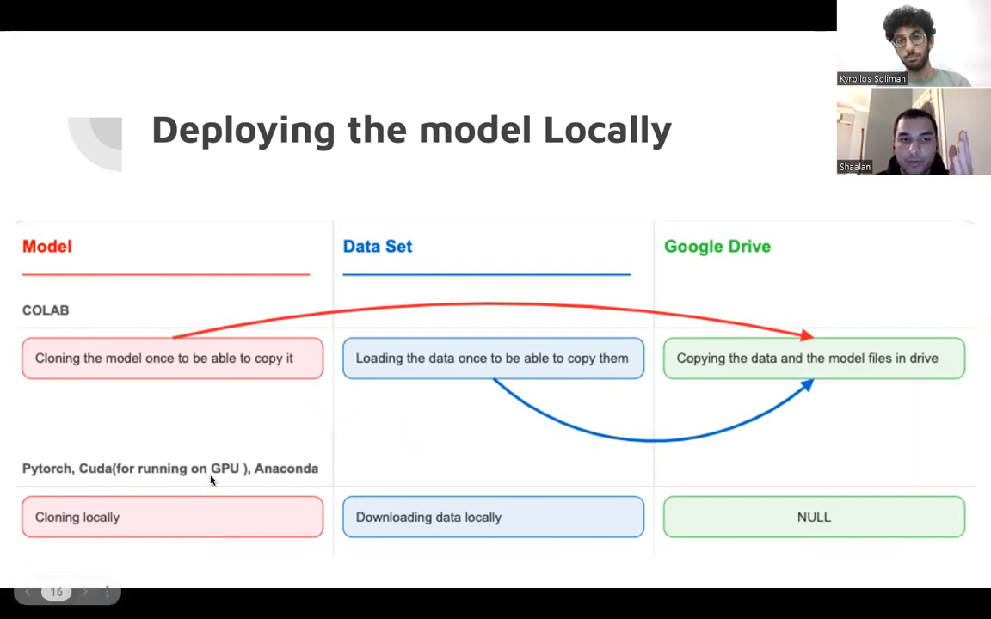
mouse_move(324, 478)
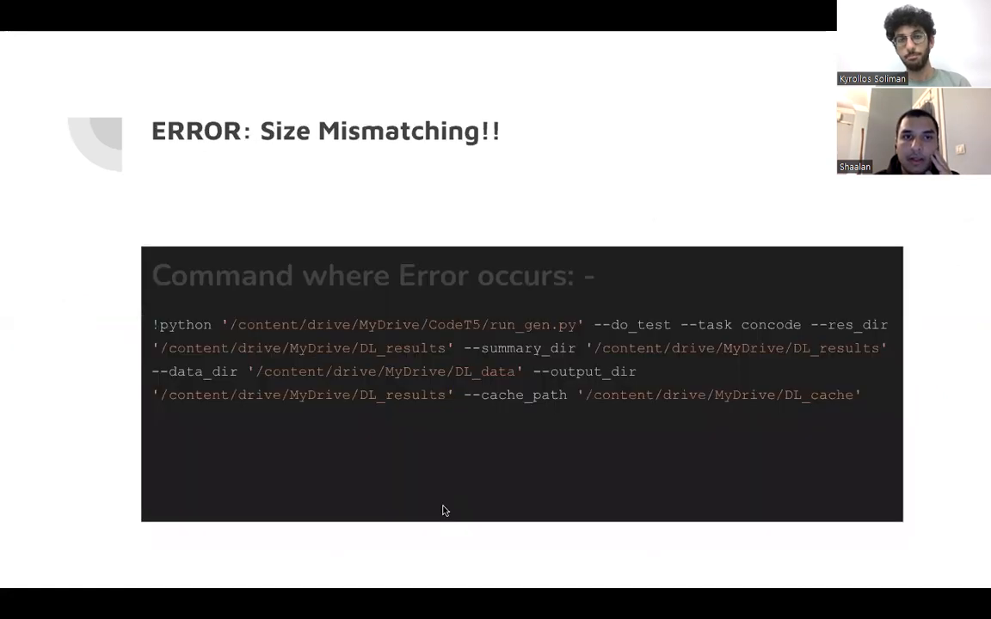
mouse_move(795, 413)
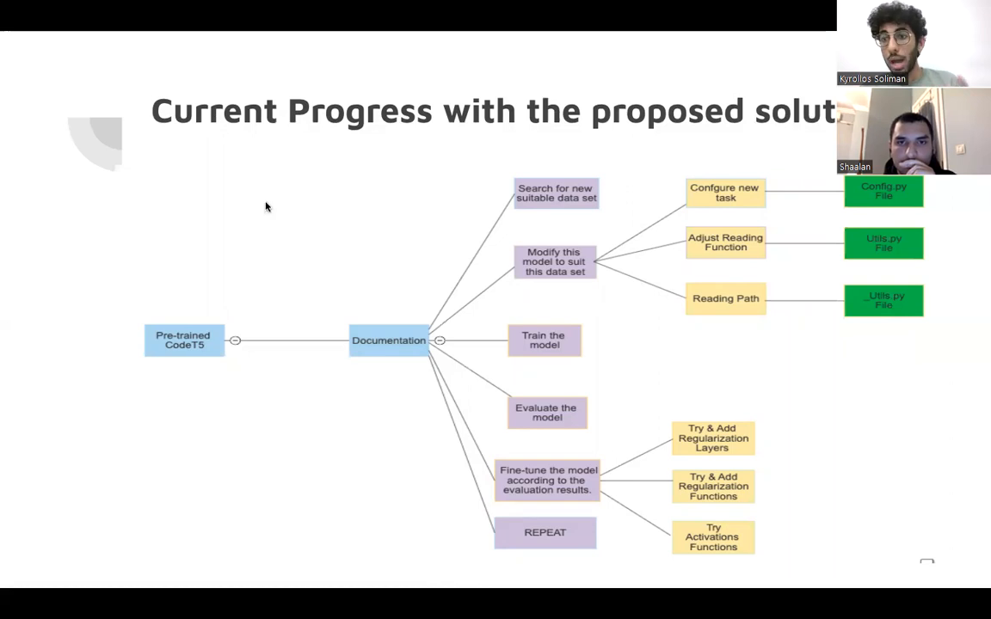
mouse_move(290, 214)
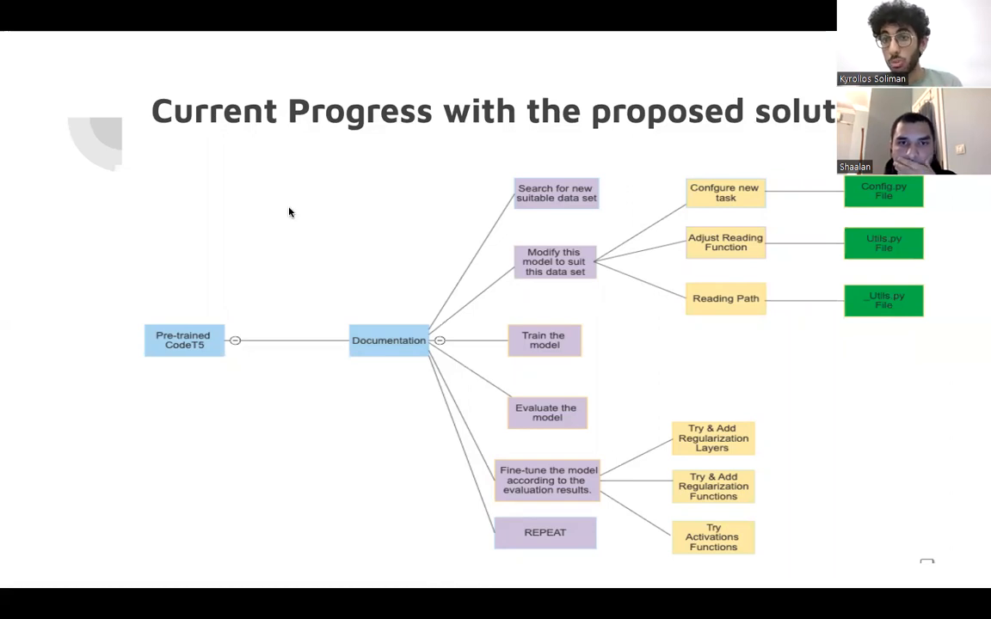
mouse_move(744, 206)
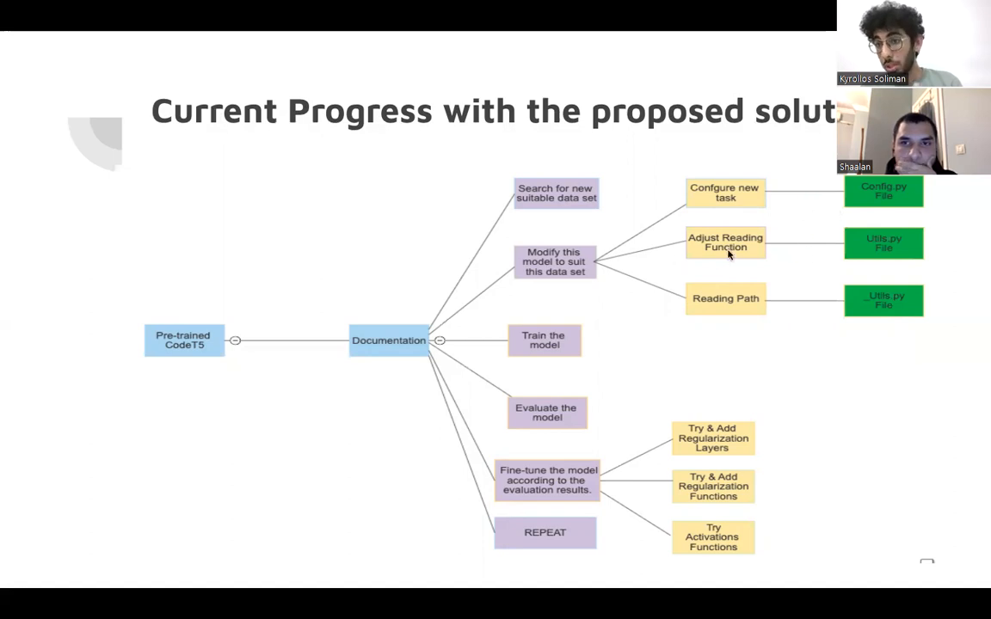
mouse_move(915, 319)
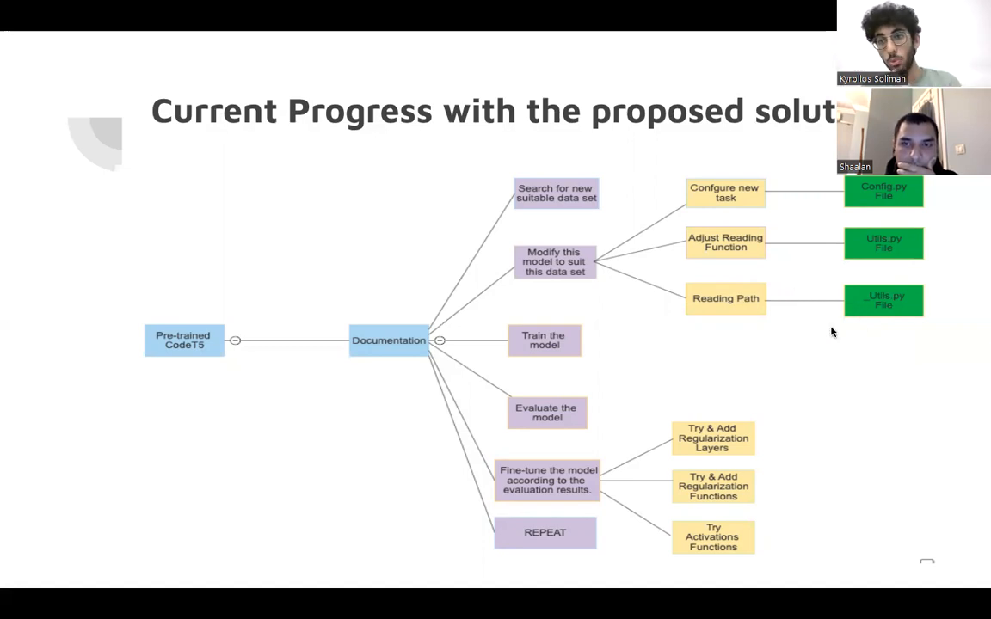
mouse_move(881, 318)
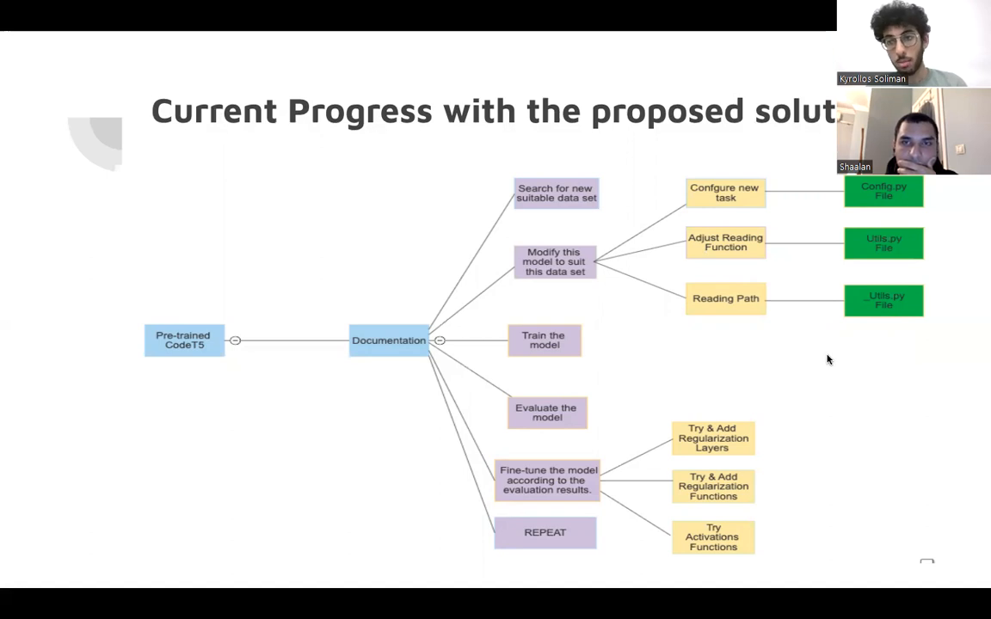
mouse_move(532, 427)
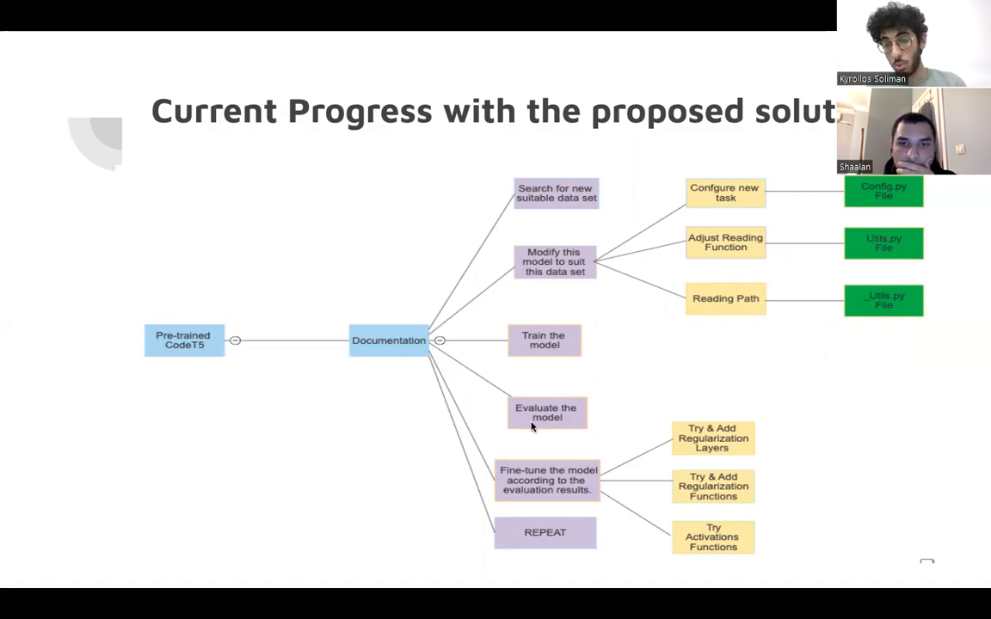
mouse_move(554, 475)
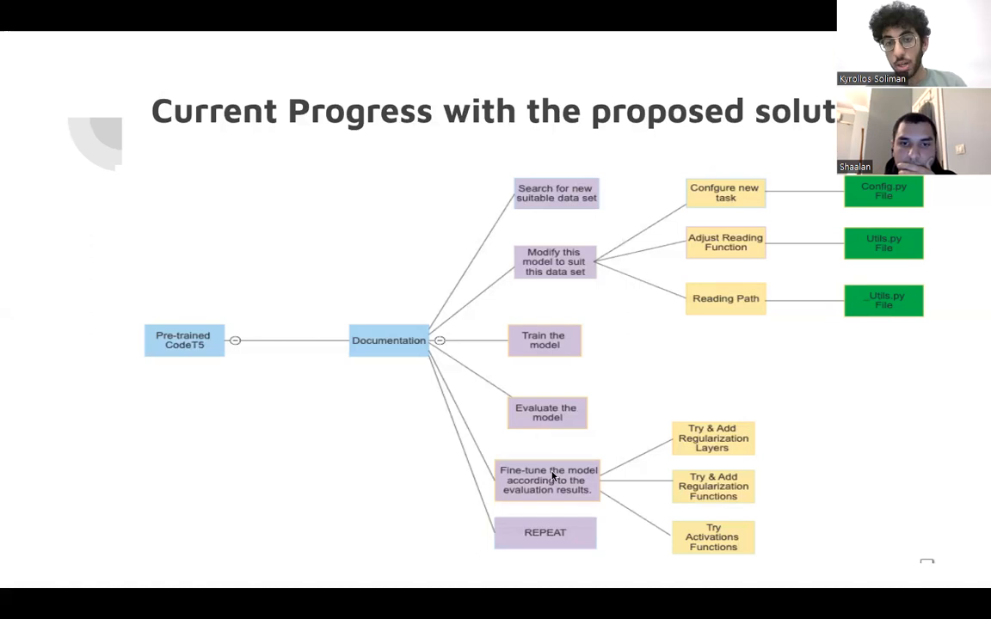
mouse_move(608, 499)
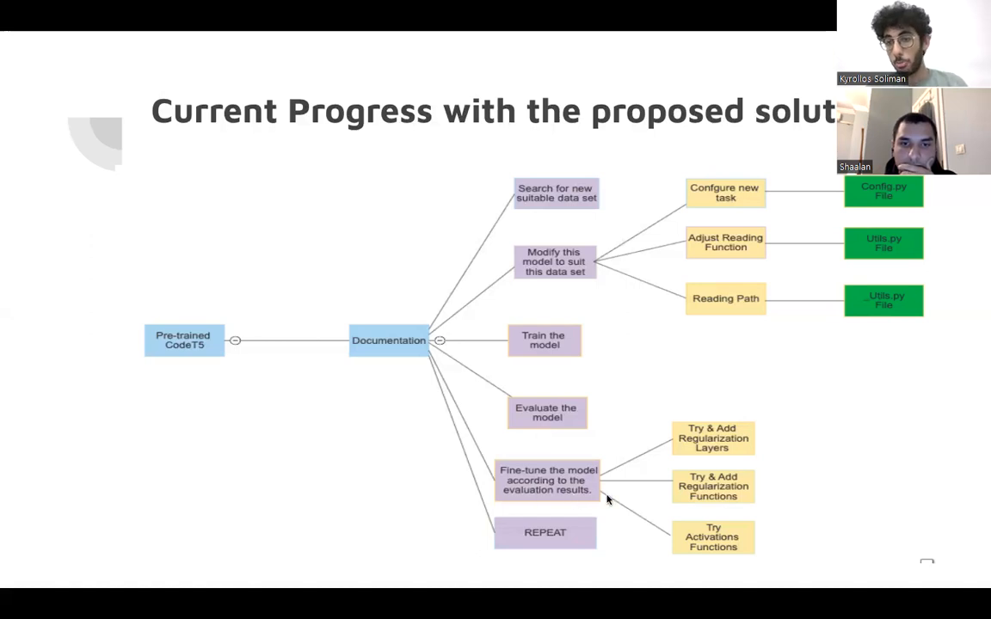
mouse_move(640, 526)
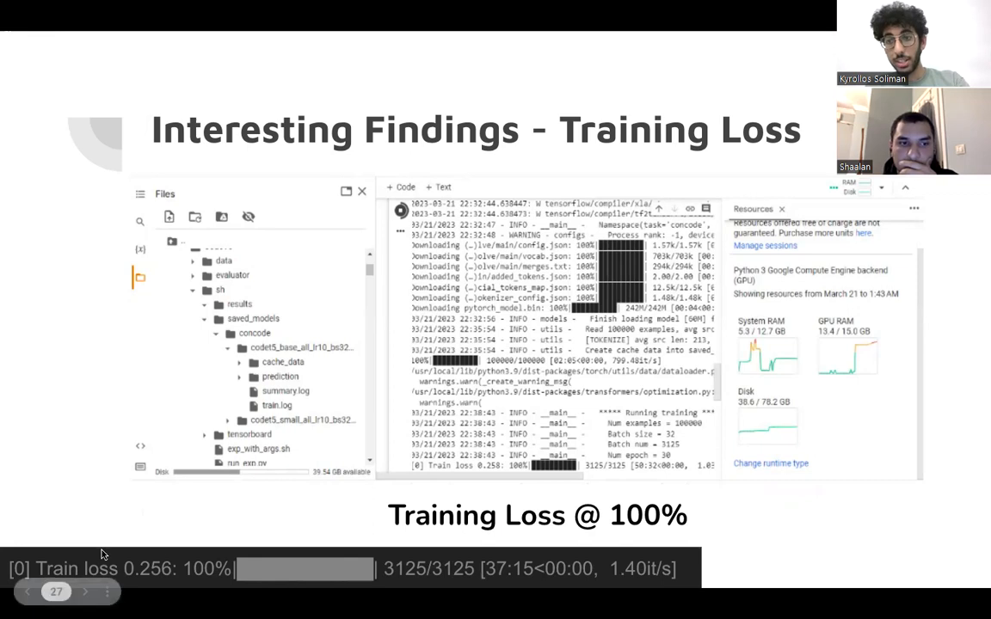
mouse_move(188, 571)
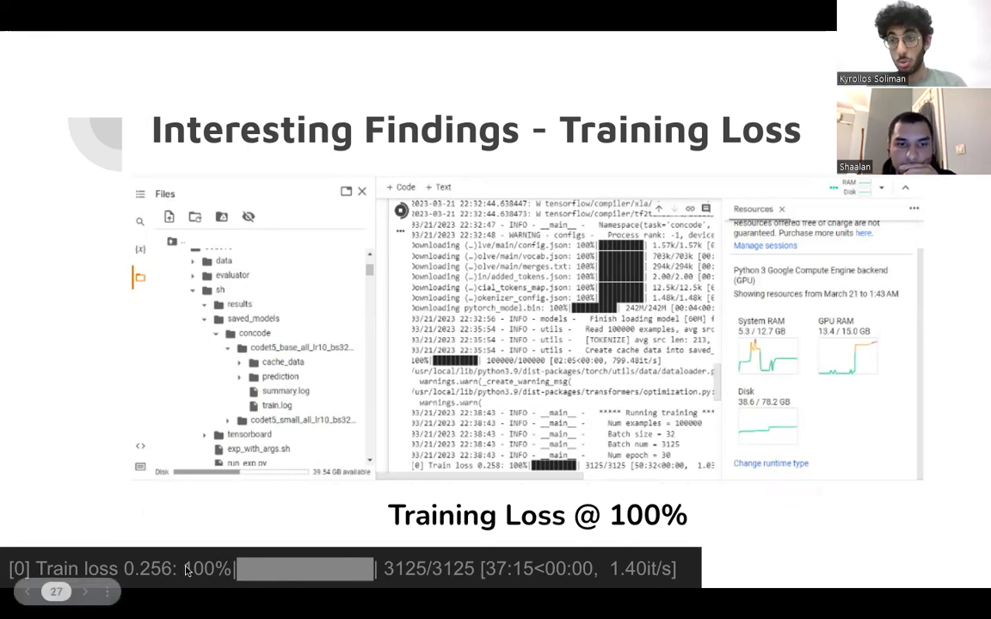
mouse_move(151, 584)
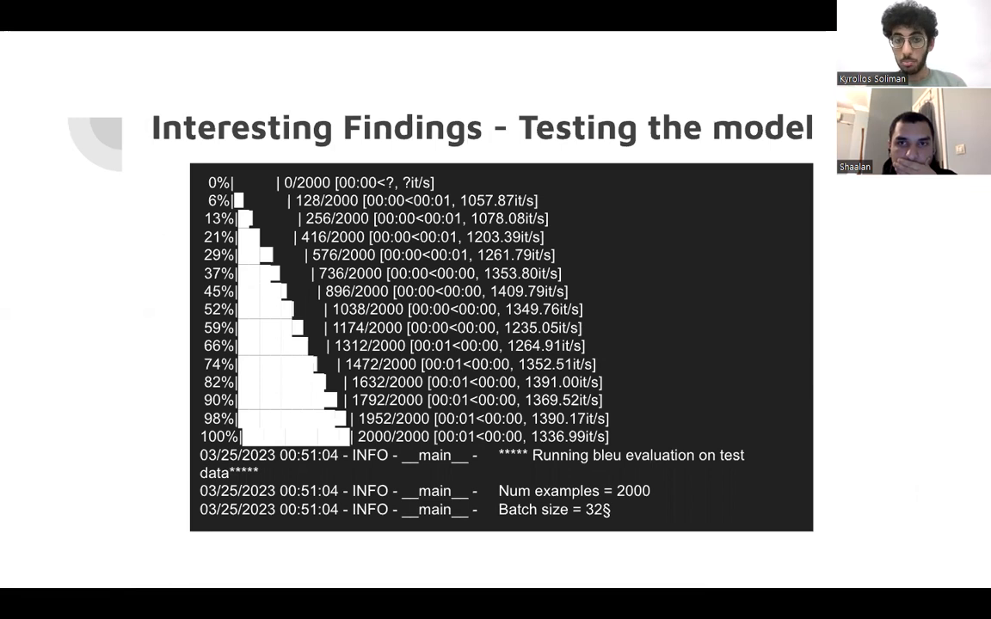
Step: Advance past the testing metrics slide (BLEU 29.33, CodeBLEU 34.29) to Model Inference (1)
key(Right)
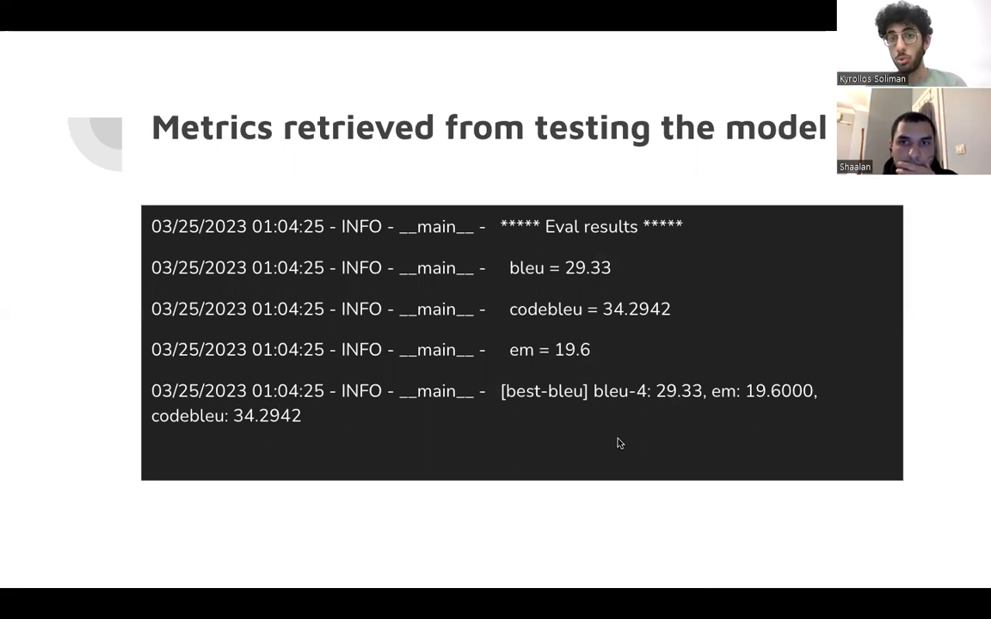
mouse_move(634, 327)
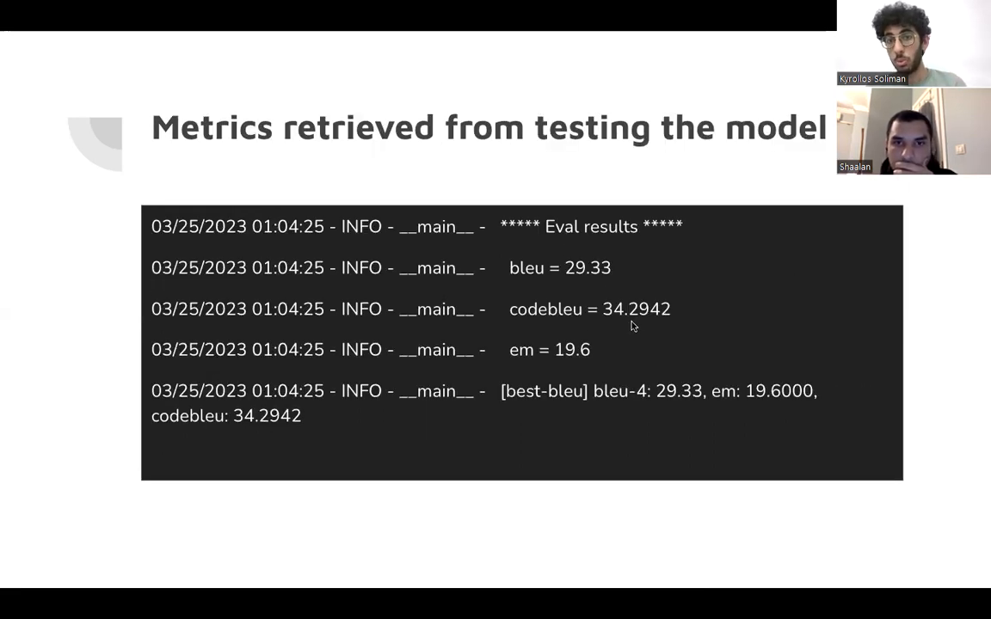
mouse_move(565, 368)
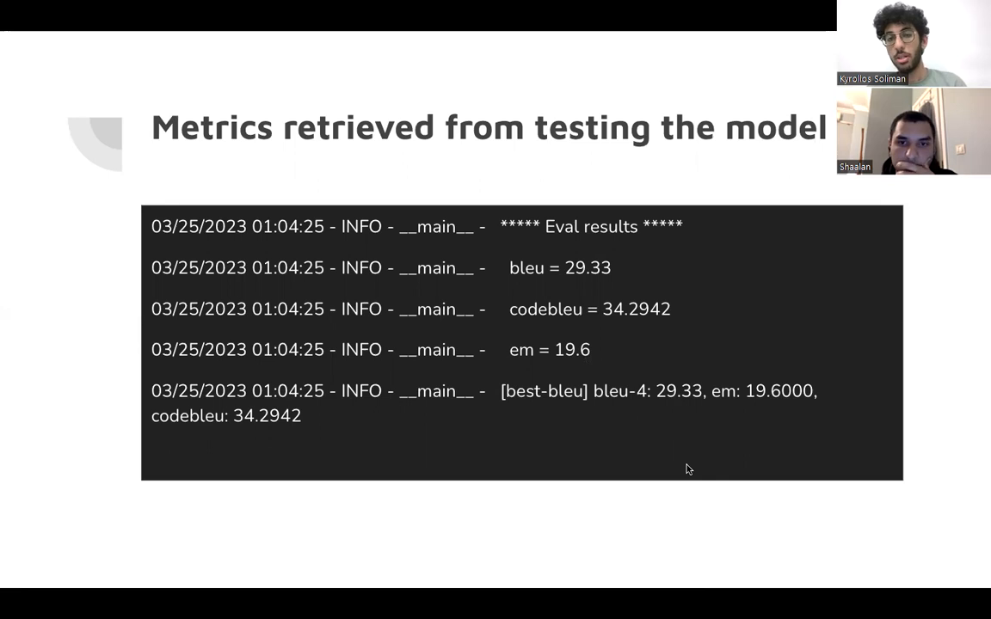
key(Right)
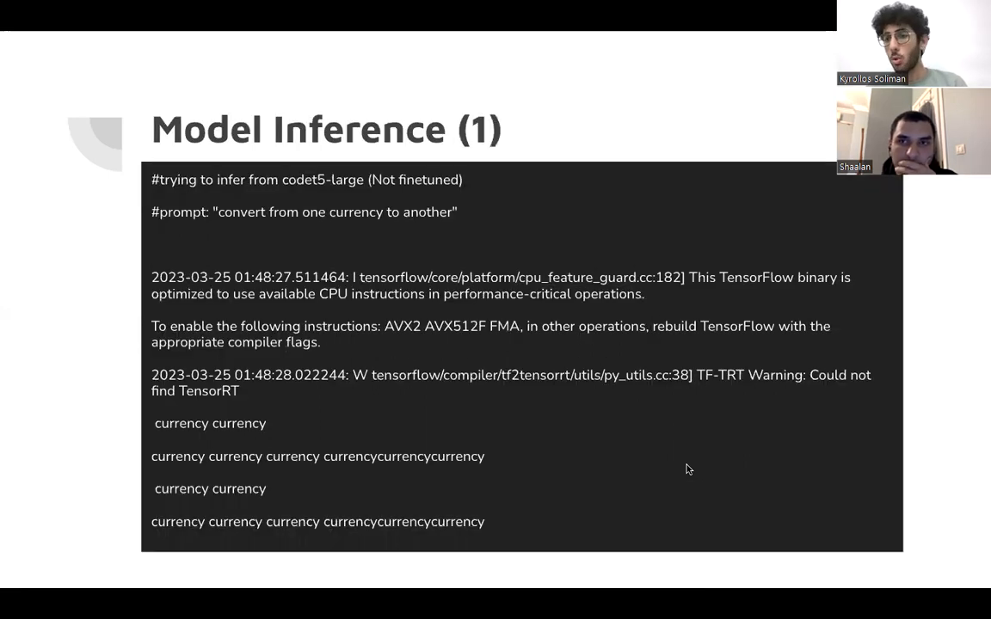
Step: Advance through the Model Inference slides toward the TensorBoard interoperability slide
key(Right)
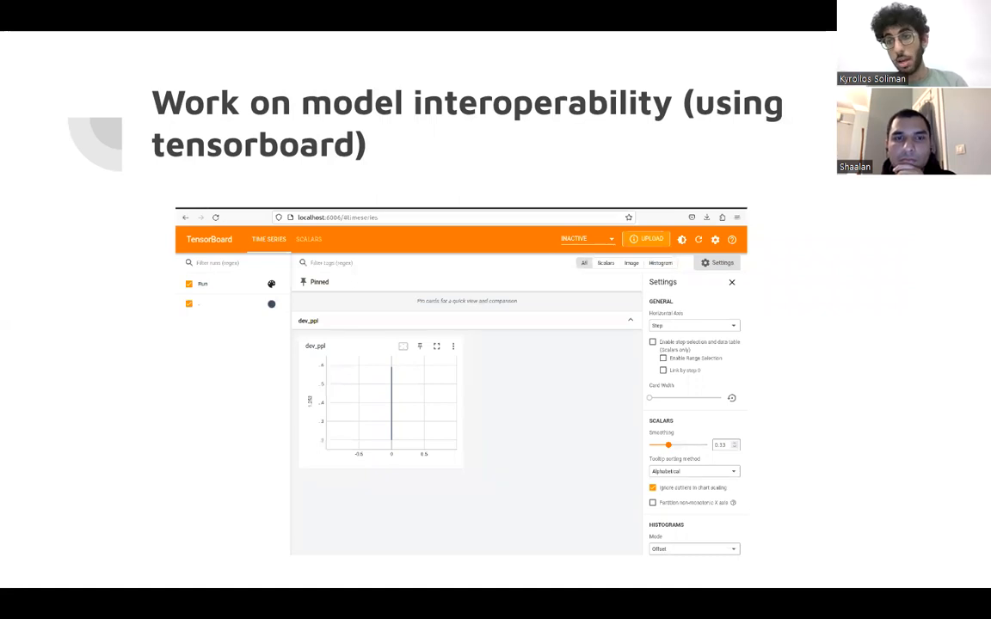
Step: Advance from the TensorBoard interoperability slide to the Next steps and timeline slide
key(Right)
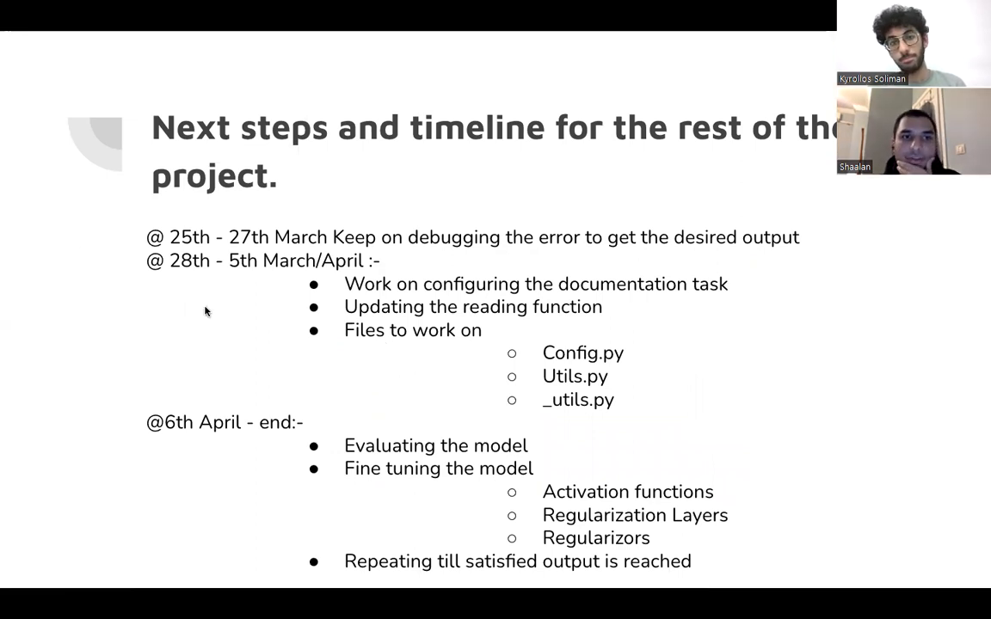
mouse_move(198, 313)
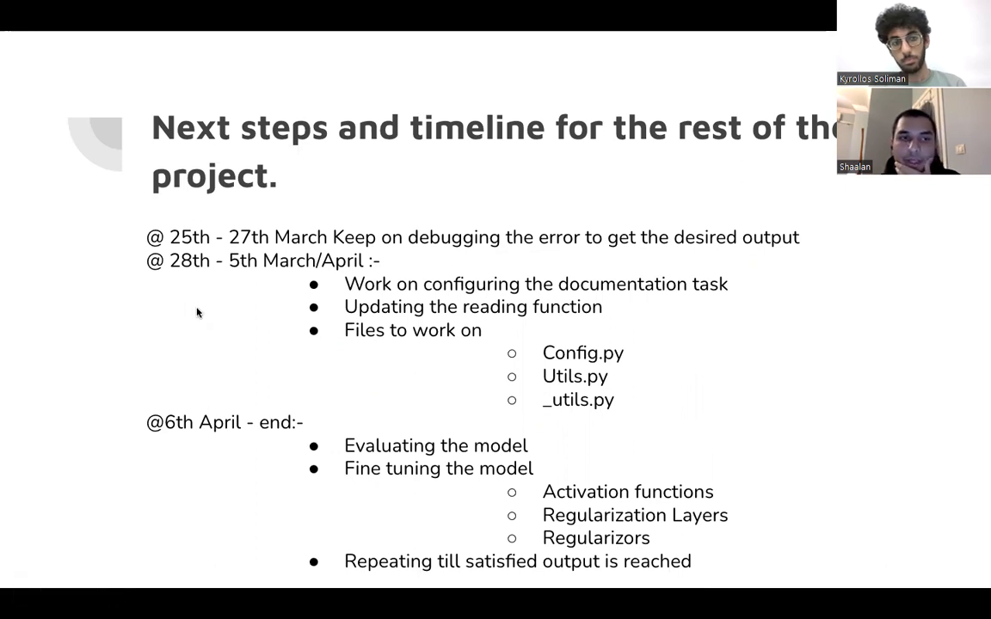
mouse_move(368, 286)
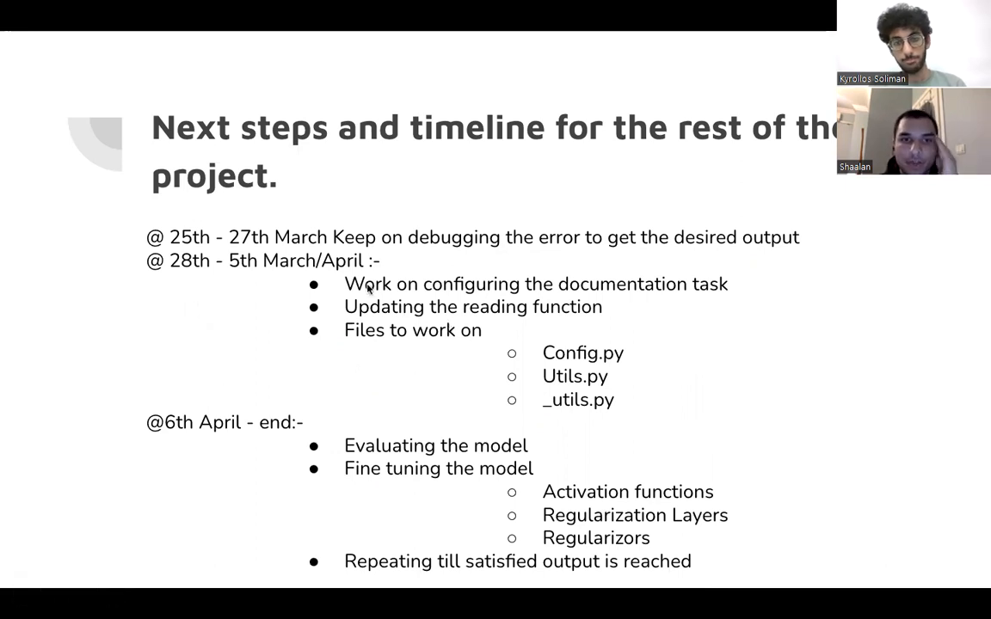
mouse_move(674, 307)
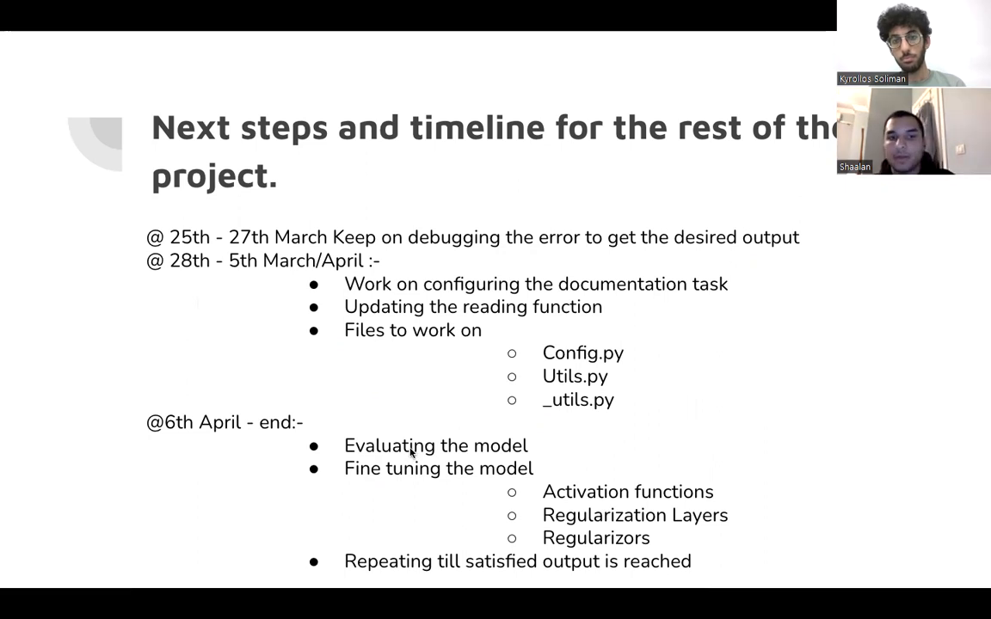
mouse_move(423, 554)
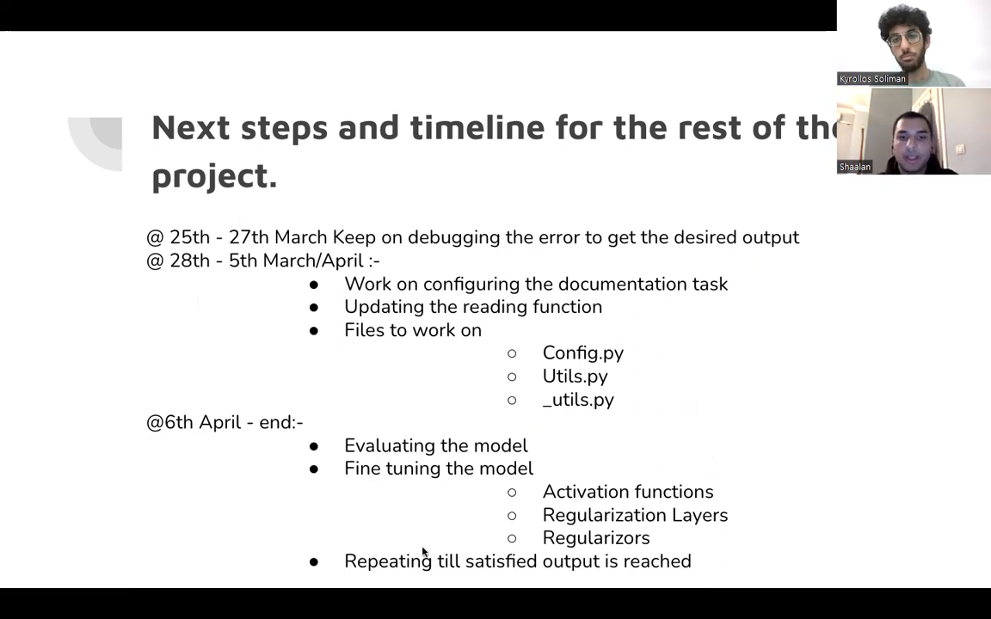